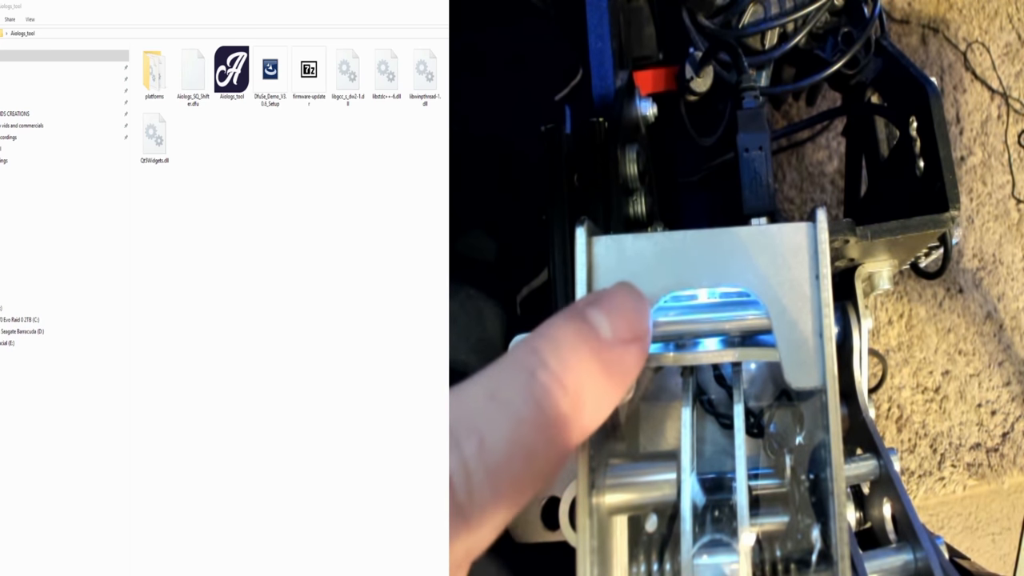
Launch the Arduino LED color tool executable from File Explorer to show the color picker.
{"action": "double_click", "coordinate": [232, 70]}
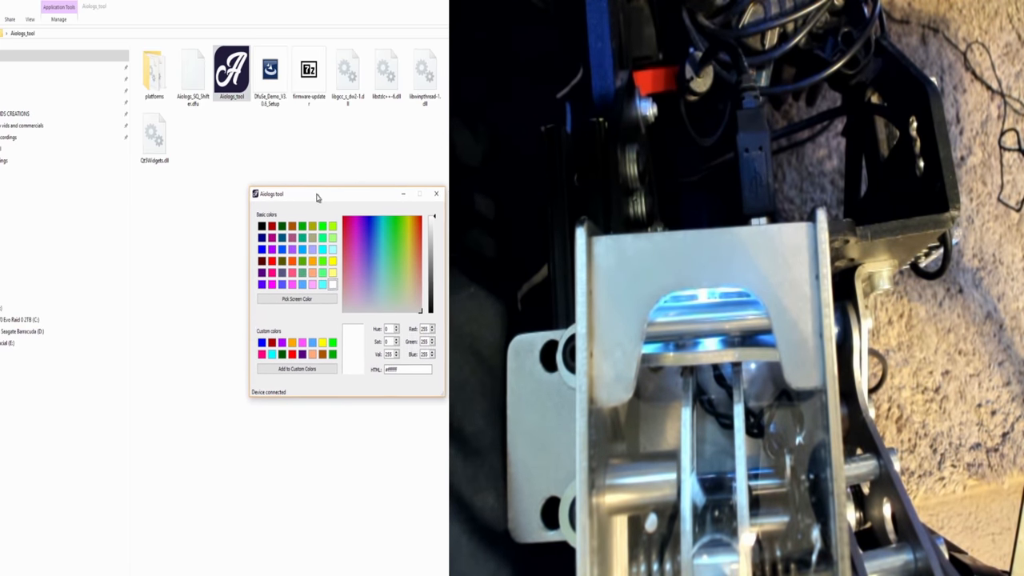